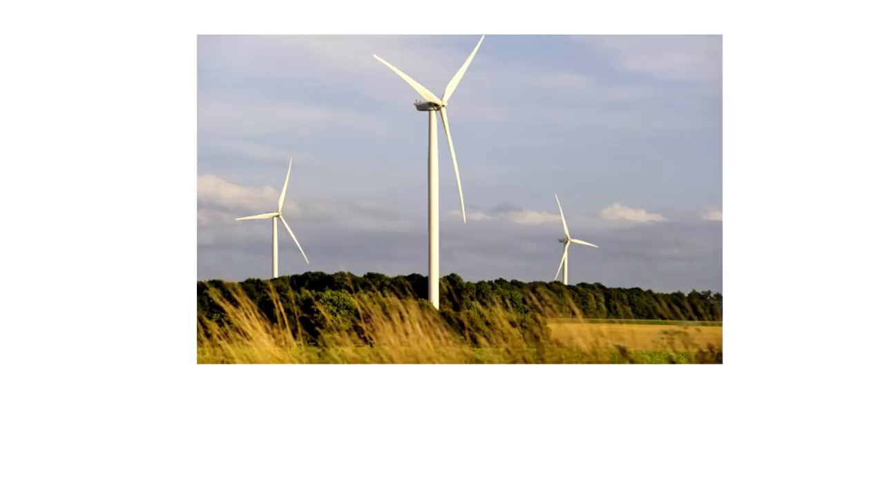
scroll("down", 3)
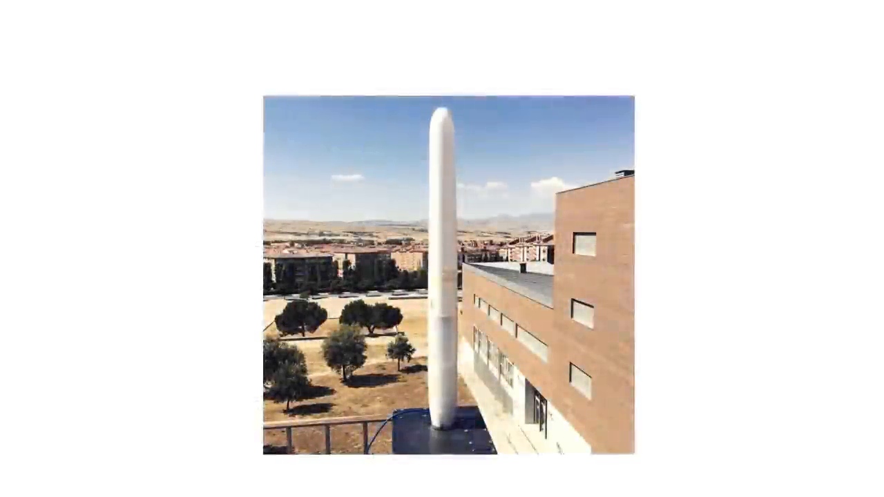
scroll("down", 3)
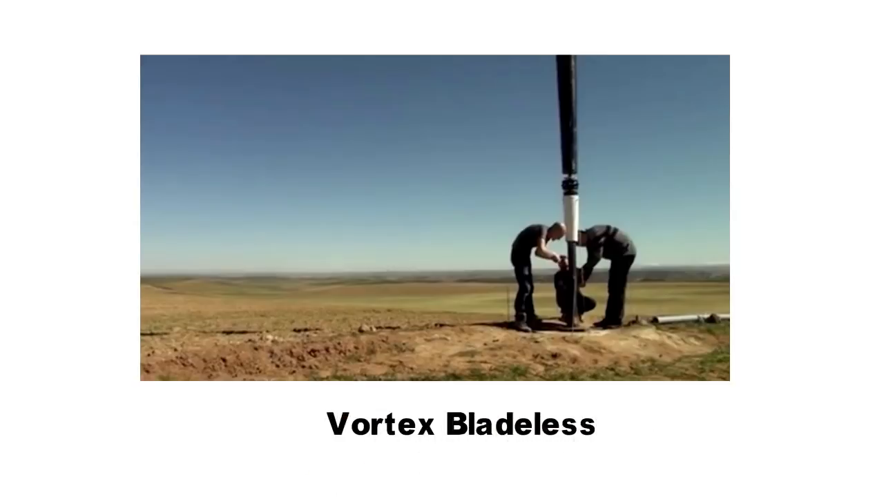
scroll("down", 3)
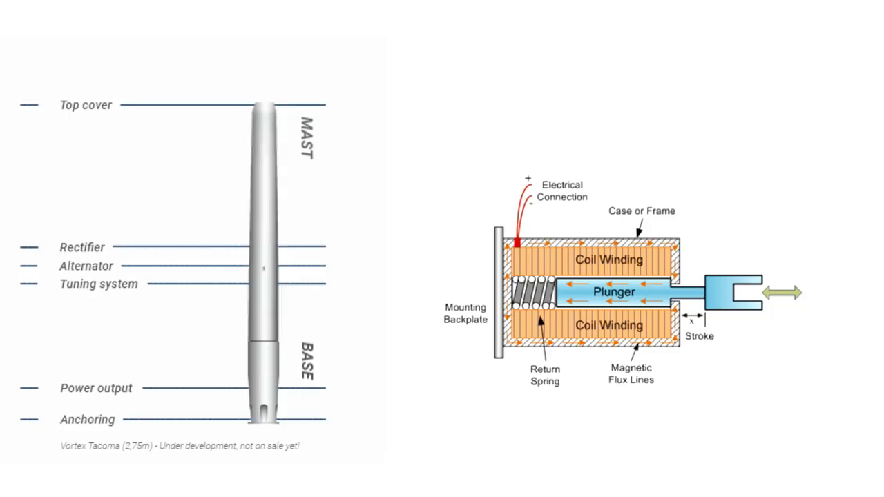
scroll("down", 3)
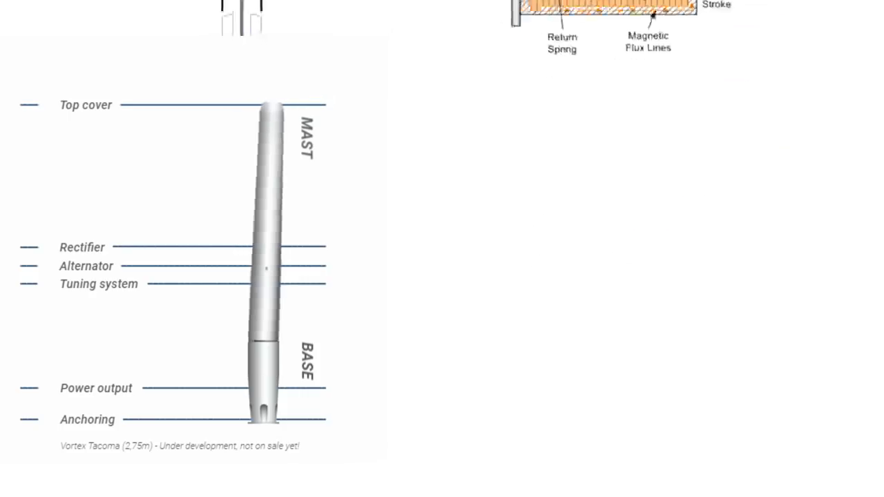